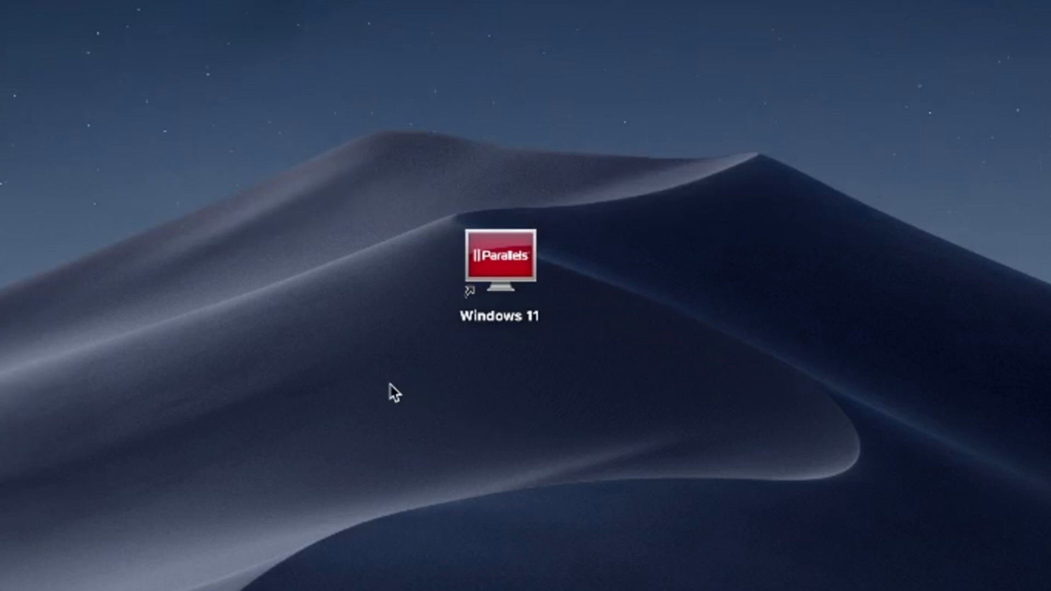
mouse_move(384, 409)
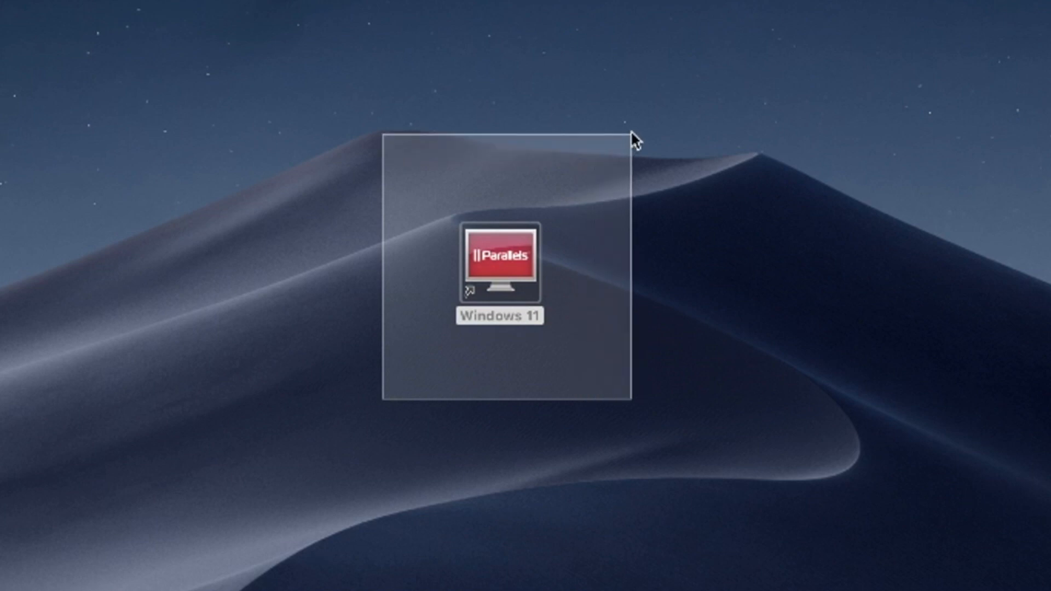
Select the Windows 11 Parallels virtual machine shortcut on the desktop
click(499, 258)
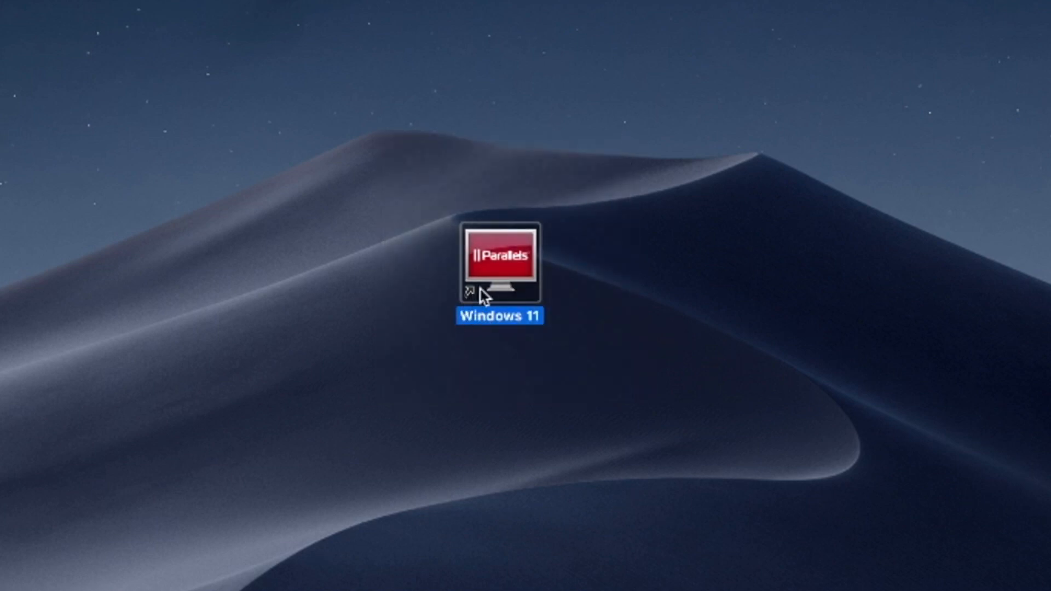